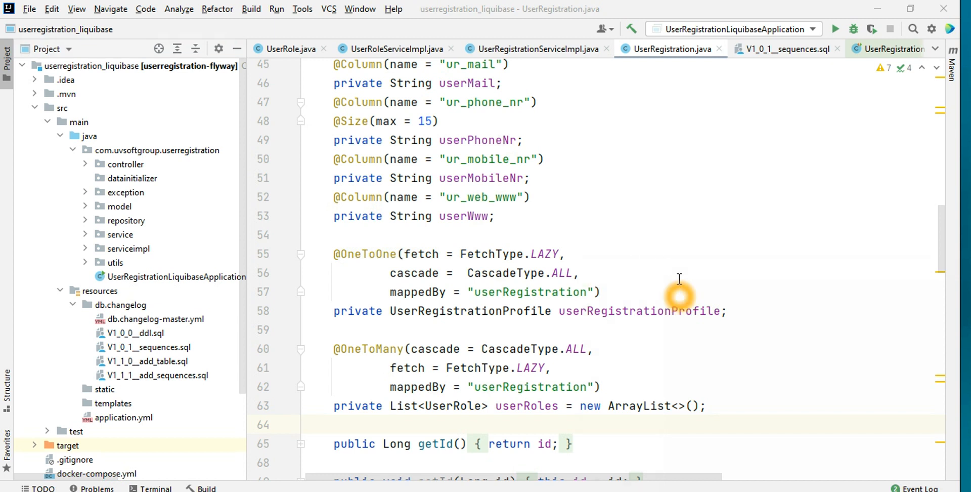
pyautogui.moveTo(598, 241)
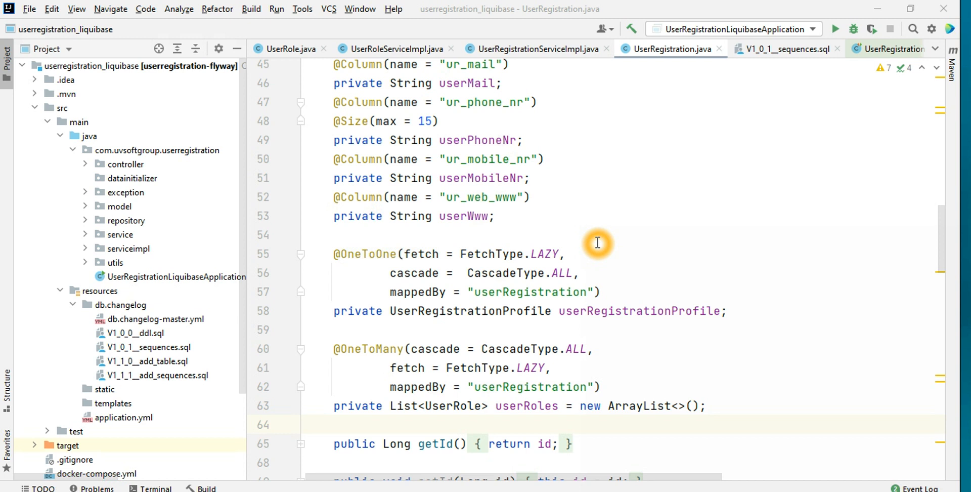
pyautogui.moveTo(616, 217)
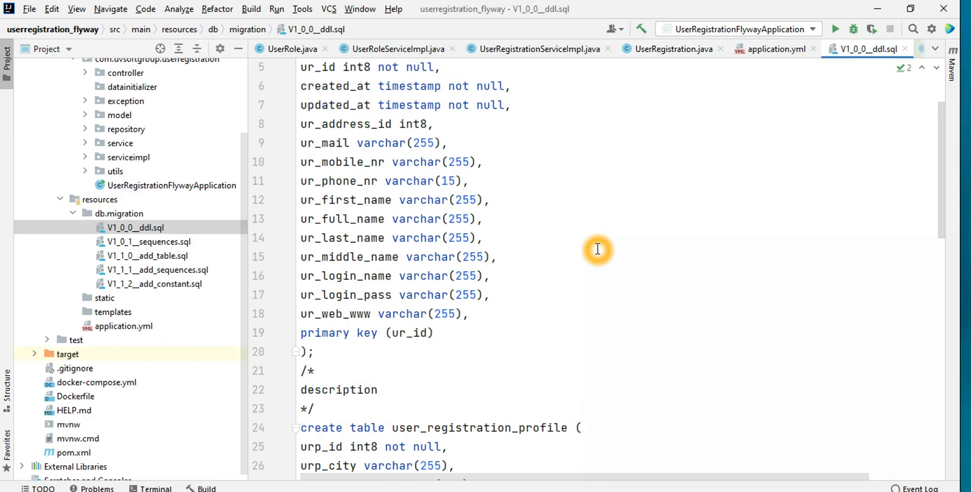
pyautogui.scroll(-3)
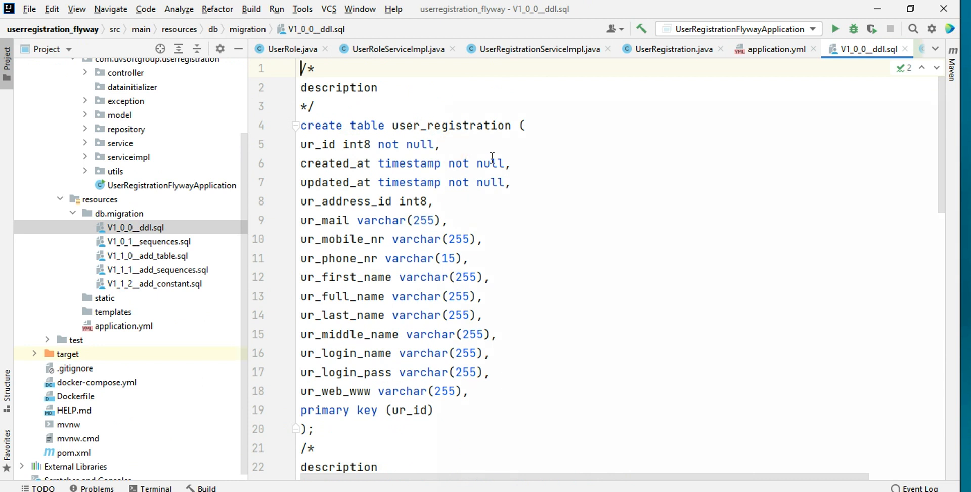
pyautogui.scroll(-3)
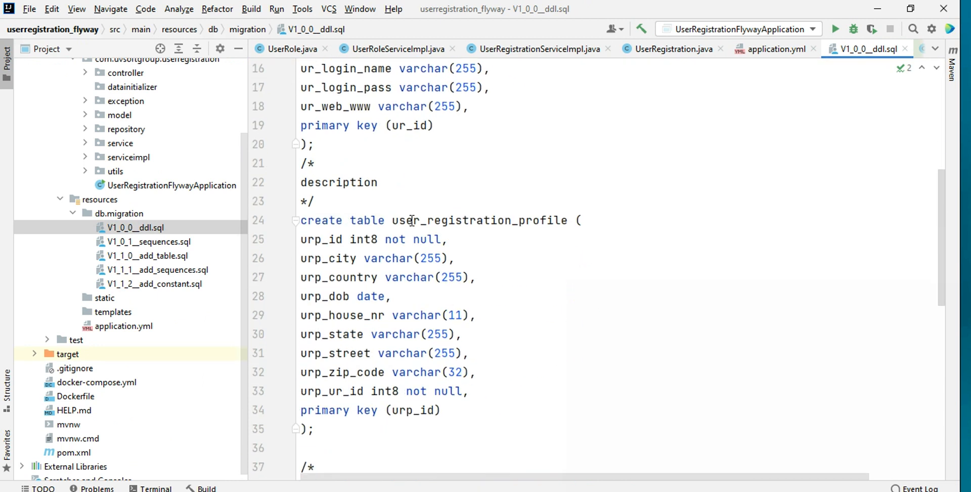
pyautogui.scroll(-3)
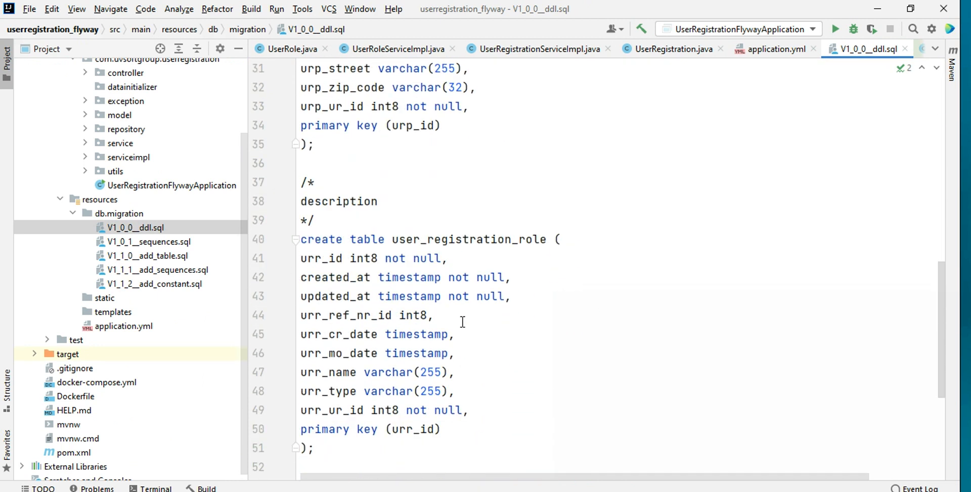
pyautogui.scroll(-3)
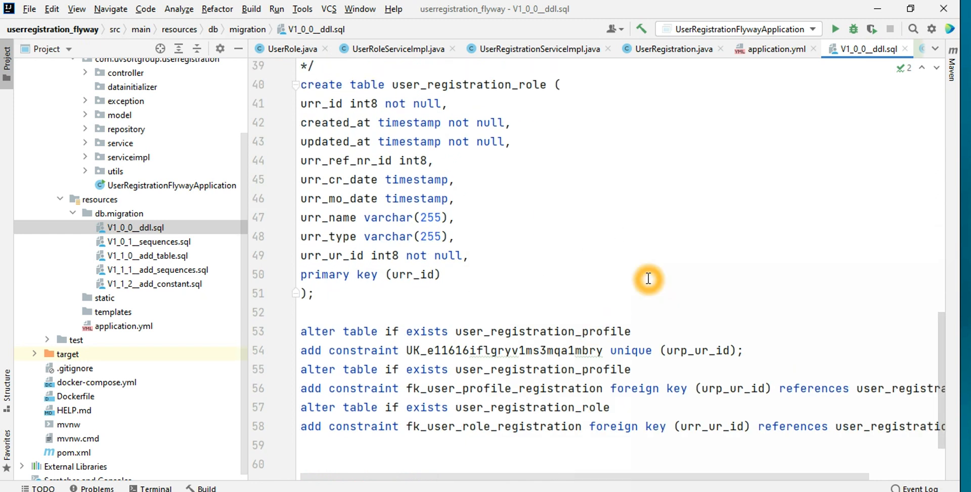
pyautogui.scroll(3)
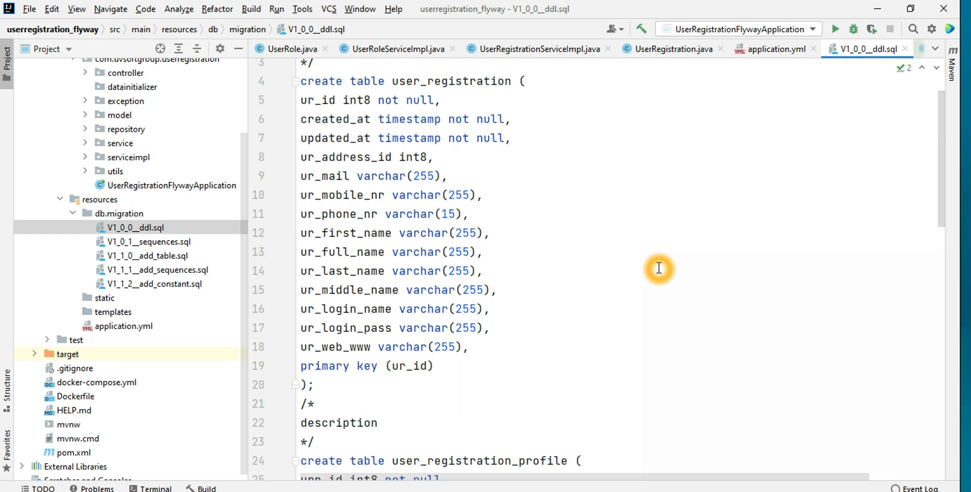
pyautogui.scroll(-3)
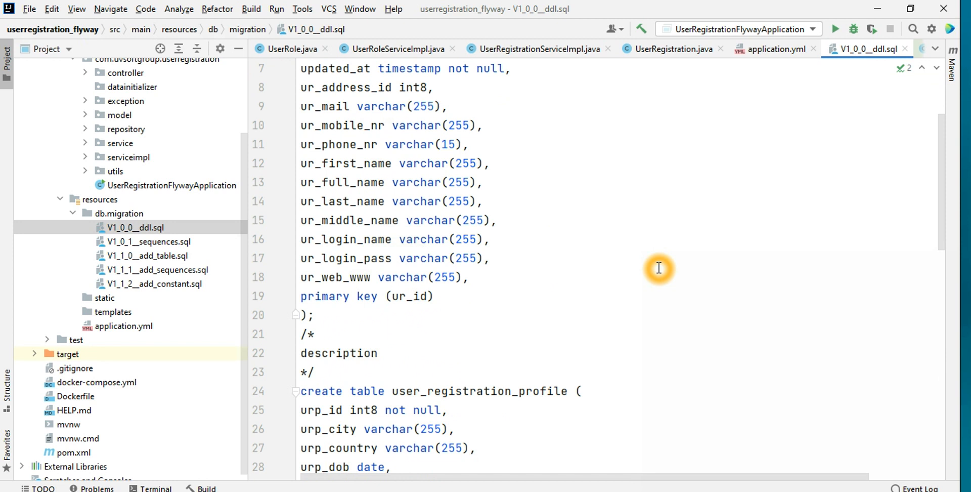
pyautogui.moveTo(517, 261)
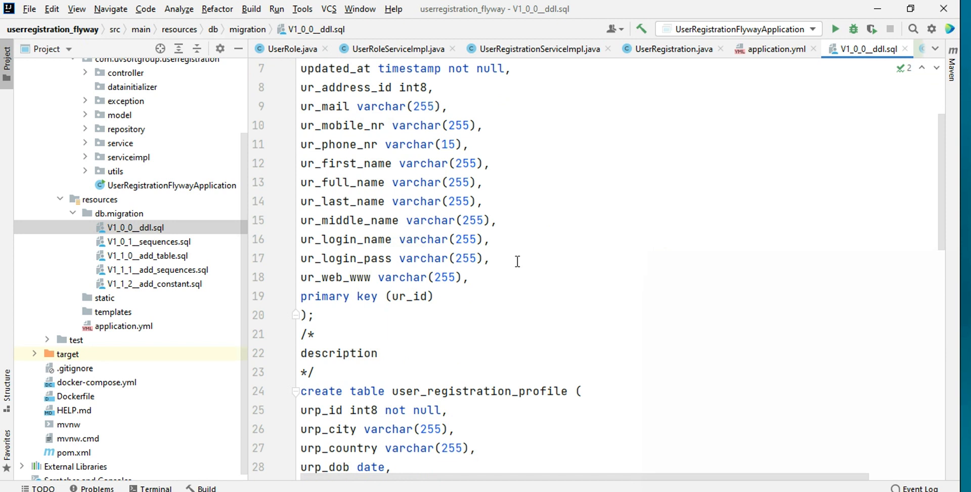
pyautogui.moveTo(235, 238)
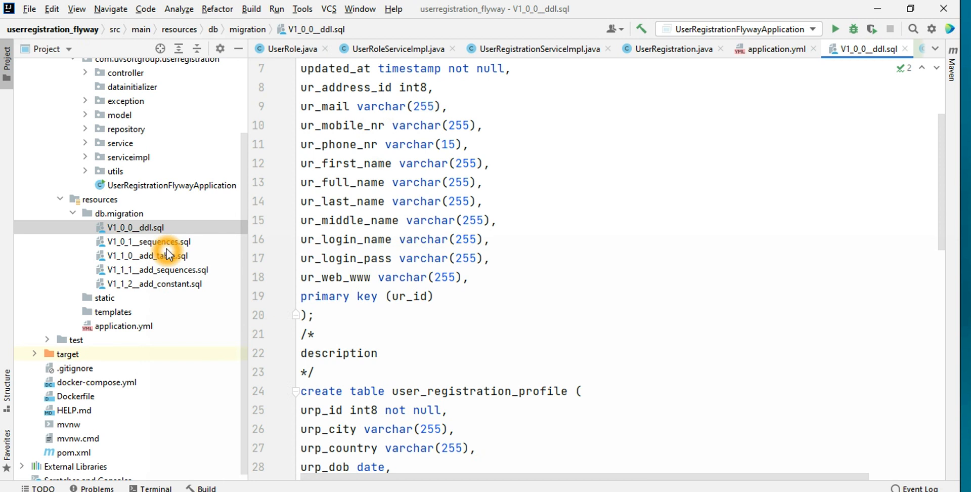
# Open V1_0_1__sequences.sql to view the three sequence definitions starting at 100, 200 and 300.
pyautogui.click(135, 227)
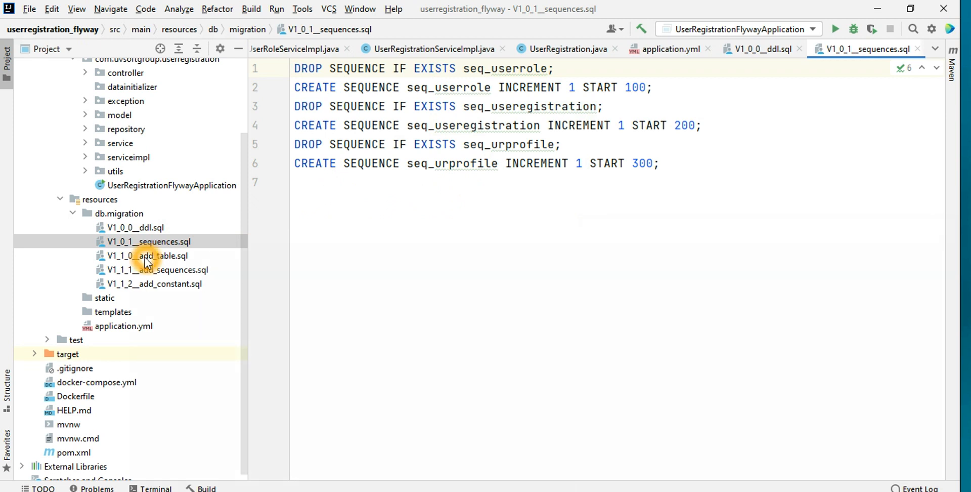
pyautogui.moveTo(629, 216)
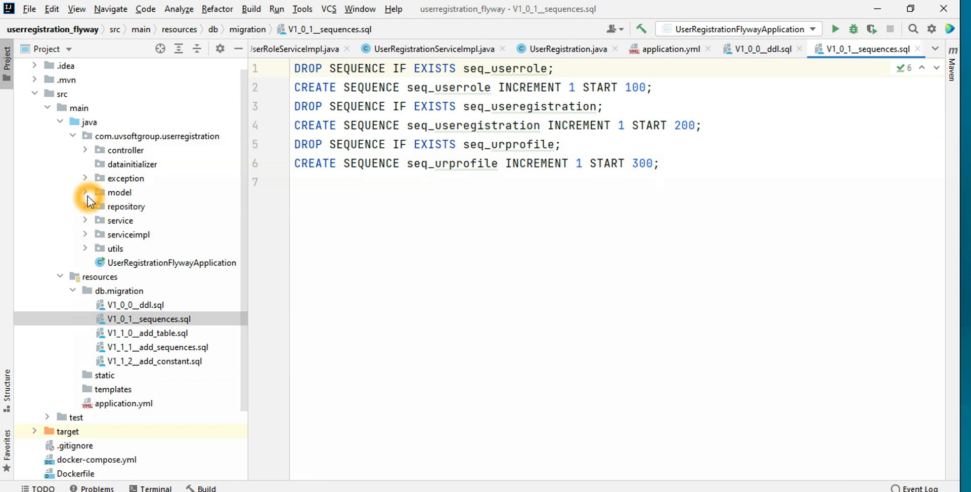
# Open UserRegistration.java from the model package and scroll to its seq_useregistration id annotations.
pyautogui.click(85, 191)
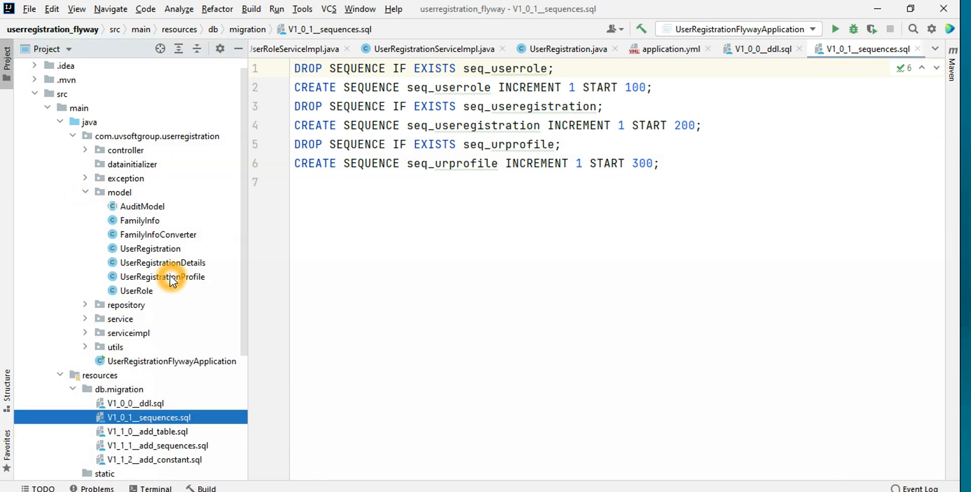
pyautogui.click(149, 249)
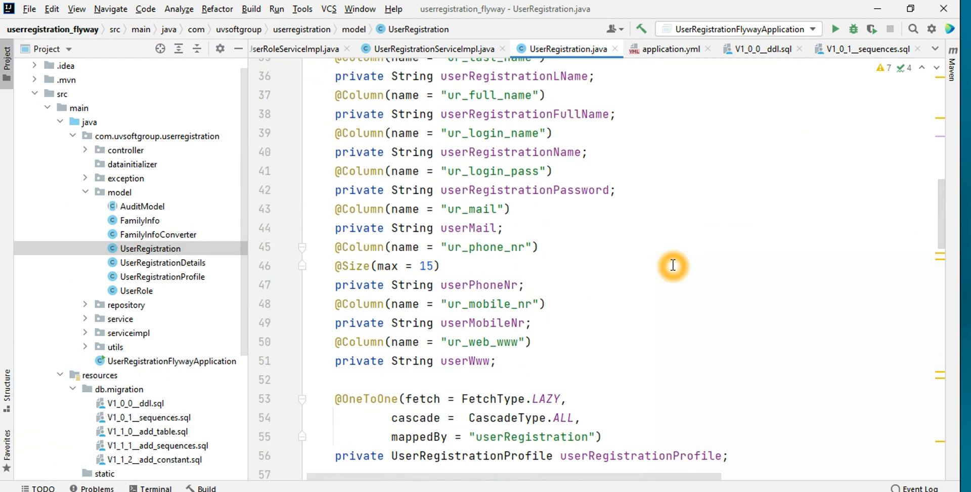
pyautogui.scroll(-3)
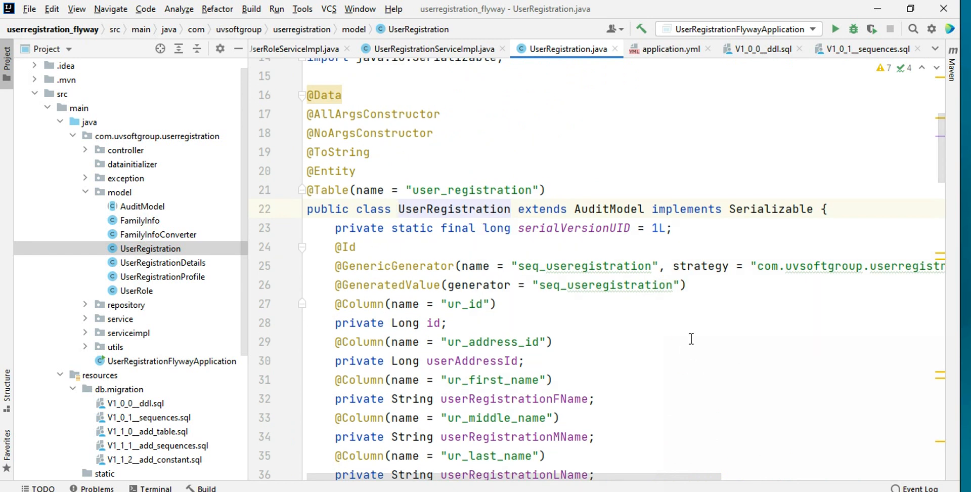
pyautogui.moveTo(693, 334)
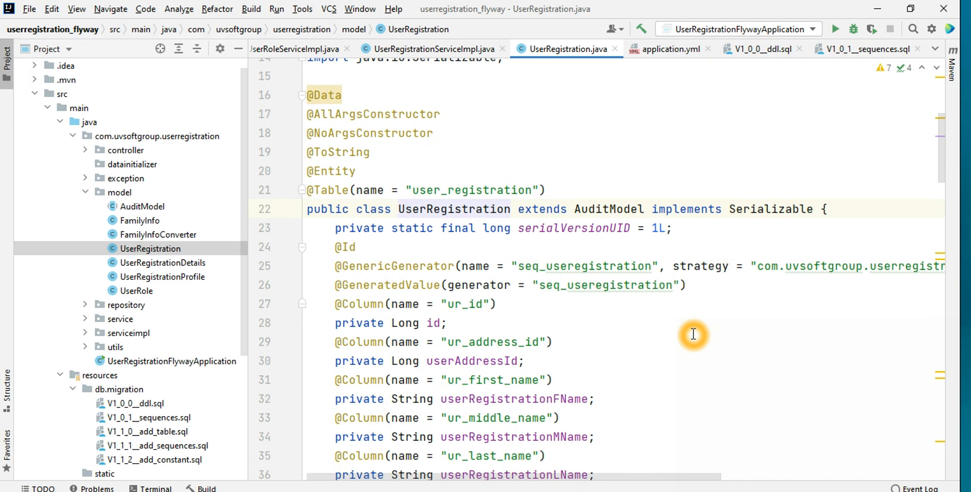
pyautogui.moveTo(670, 320)
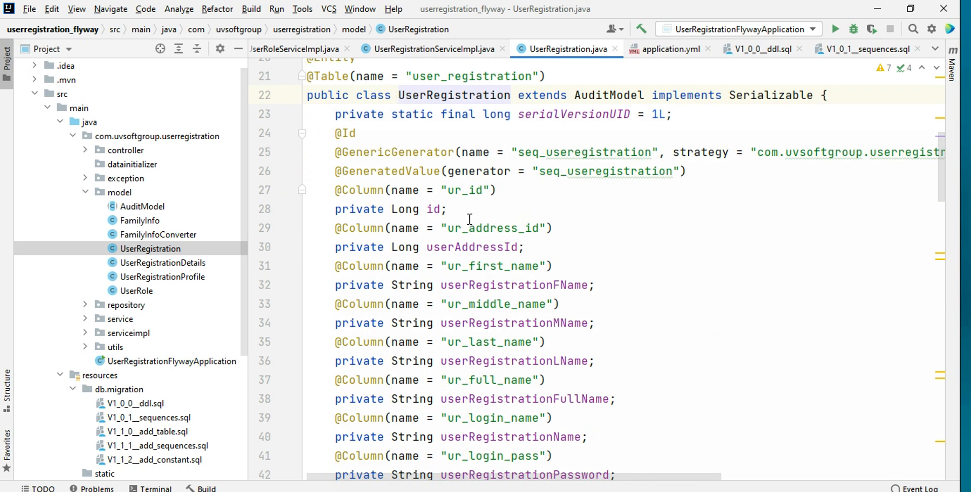
pyautogui.moveTo(647, 173)
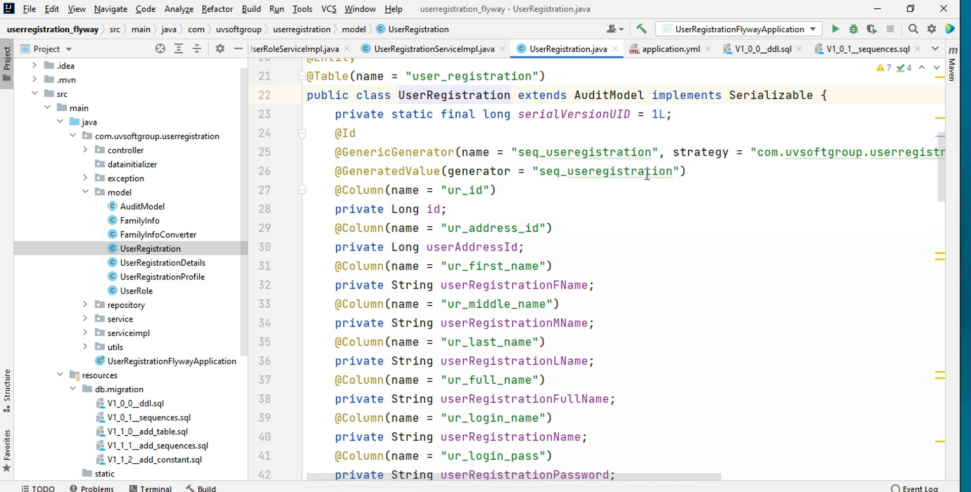
pyautogui.moveTo(639, 259)
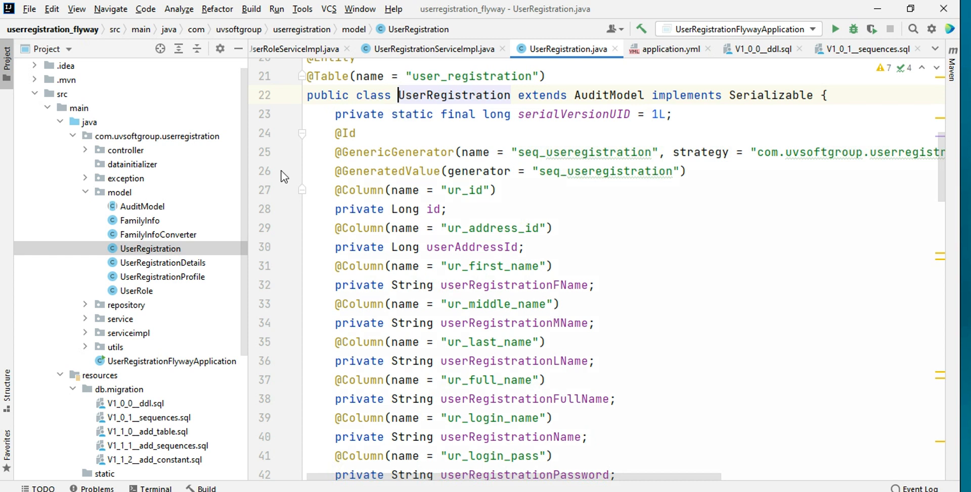
# Close UserRegistration.java and browse UserRegistrationServiceImpl's listing and creation methods.
pyautogui.click(432, 49)
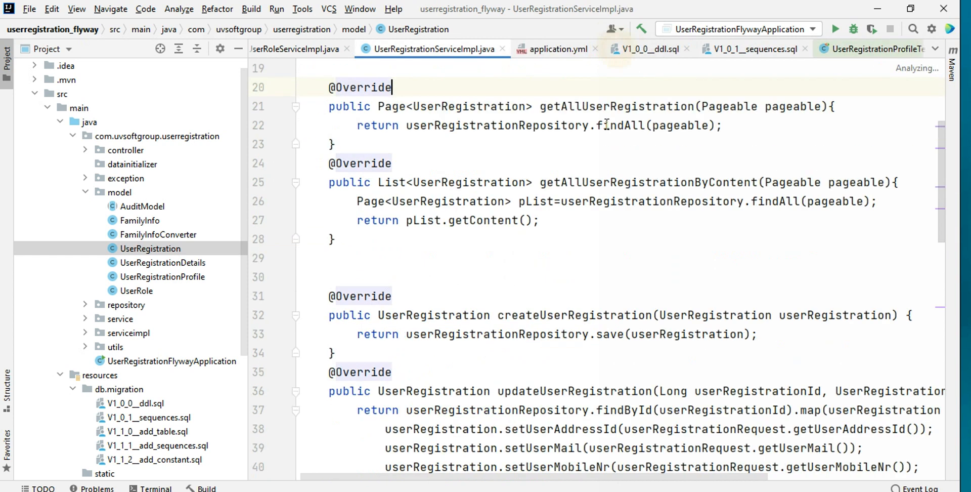
pyautogui.scroll(-3)
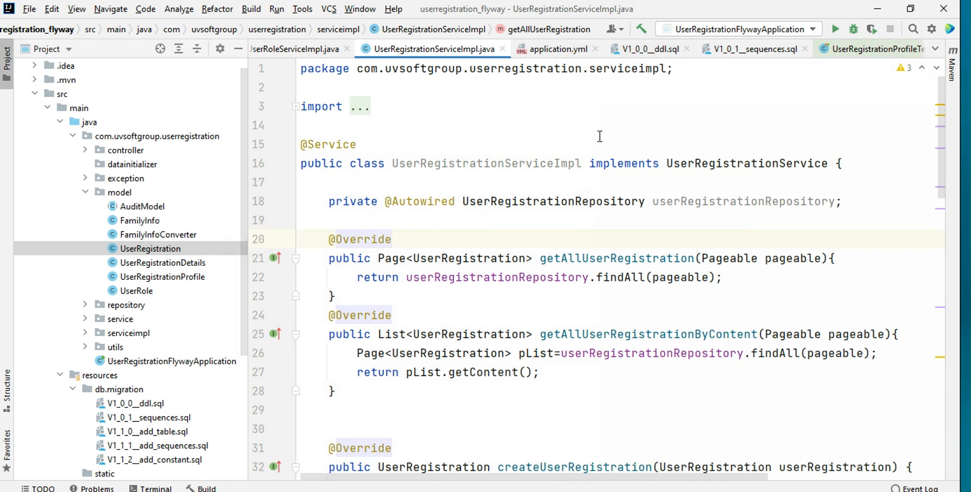
pyautogui.moveTo(614, 118)
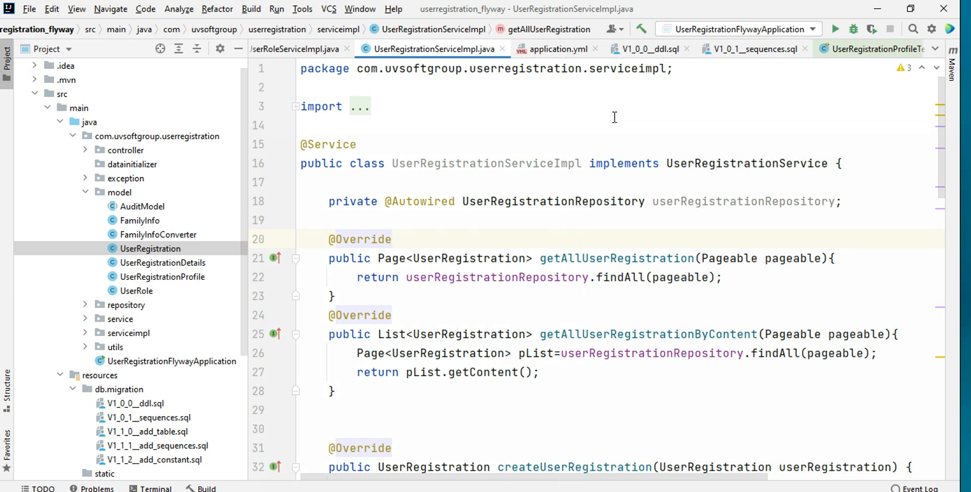
pyautogui.moveTo(226, 138)
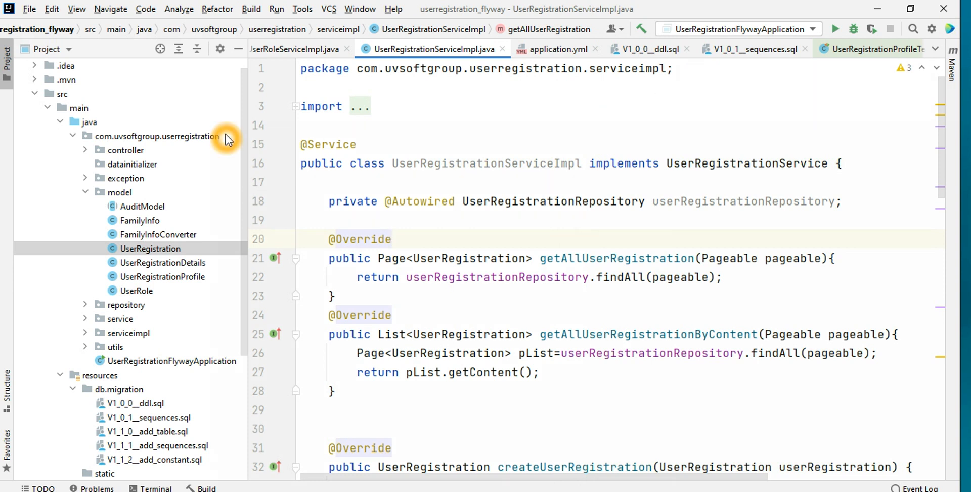
pyautogui.scroll(-3)
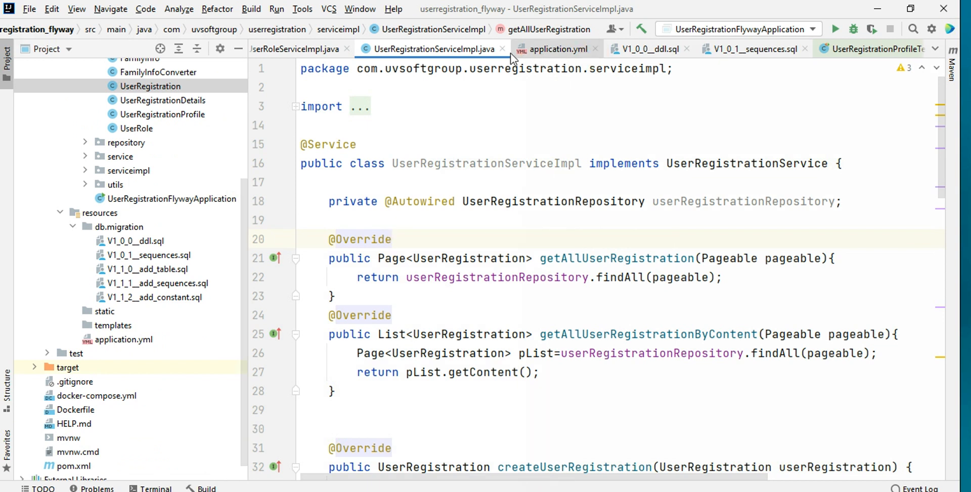
# Close UserRegistrationServiceImpl, application.yml, UserRoleServiceImpl and UserRoleService tabs.
pyautogui.click(298, 48)
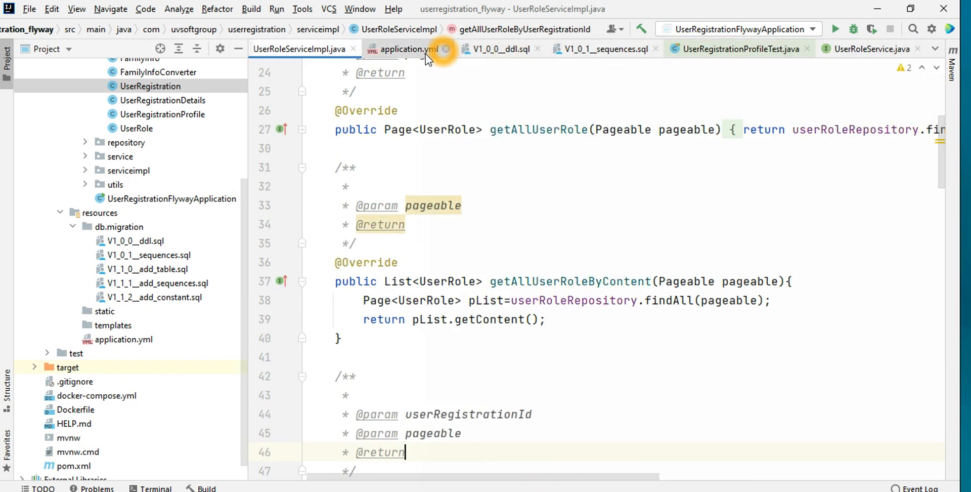
pyautogui.click(444, 48)
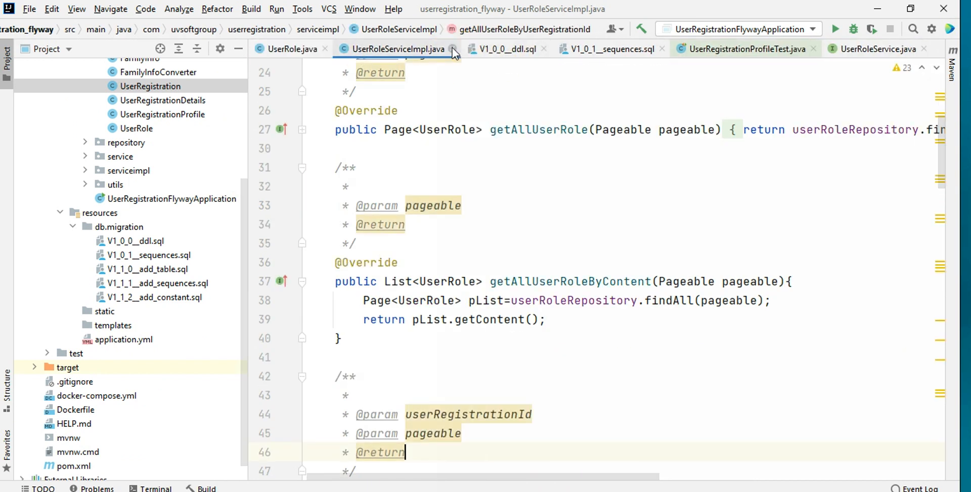
pyautogui.click(506, 49)
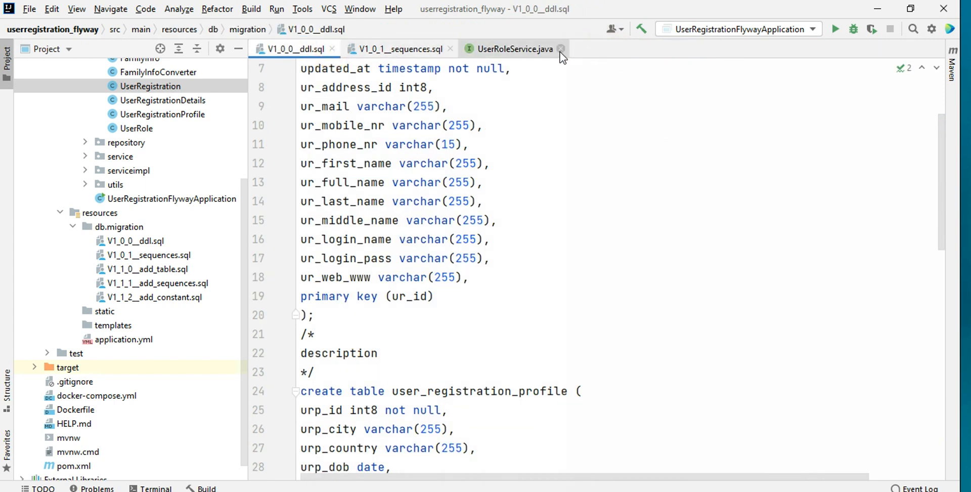
pyautogui.click(561, 49)
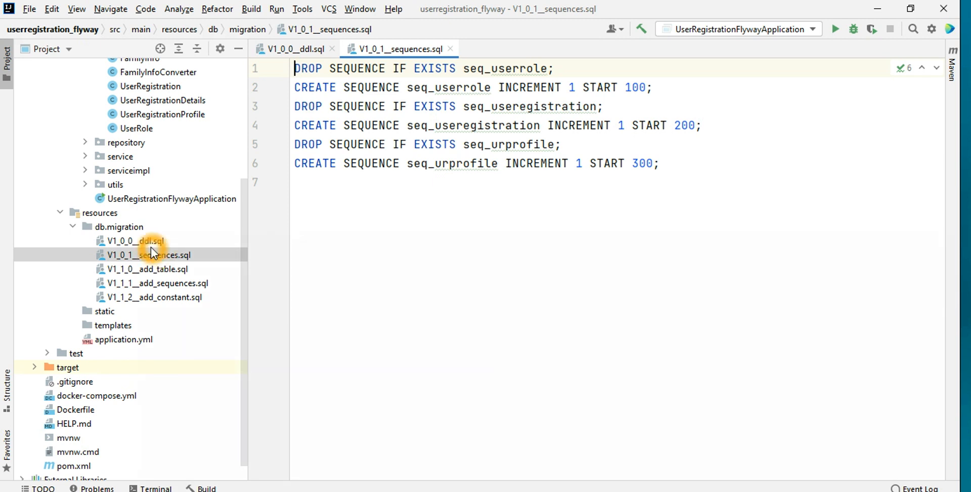
pyautogui.moveTo(152, 240)
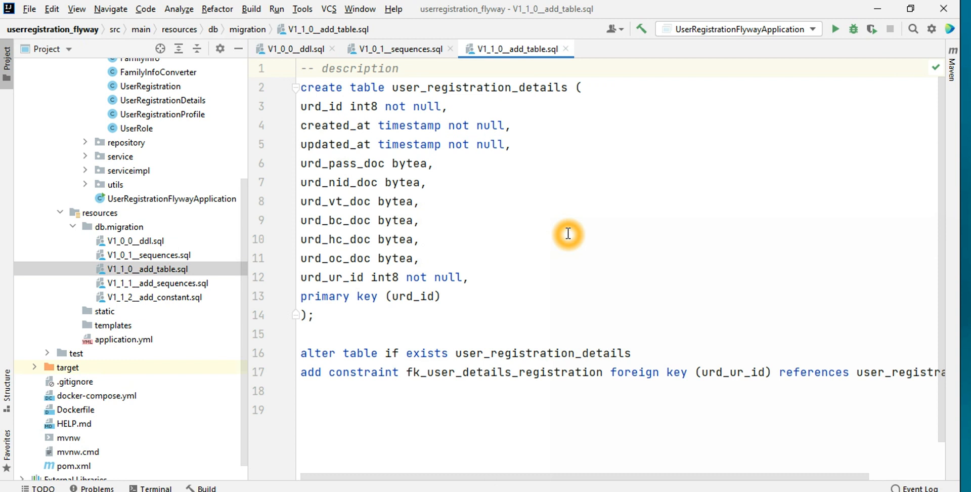
pyautogui.moveTo(141, 226)
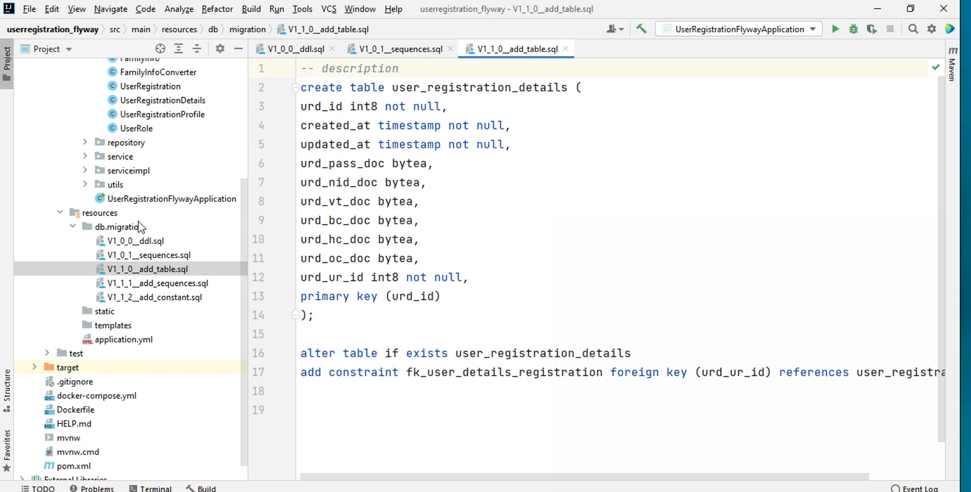